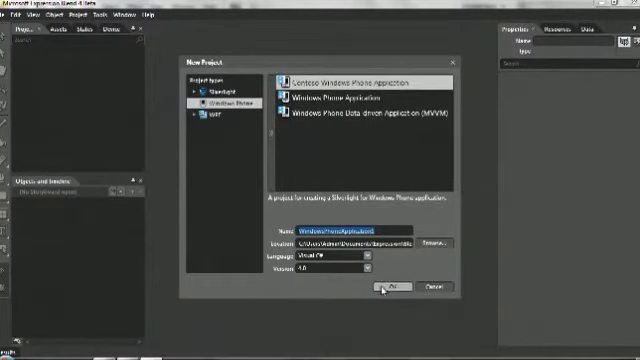
# Step: Confirm the new Contoso Windows Phone project and select its LayoutRoot element
pyautogui.click(389, 287)
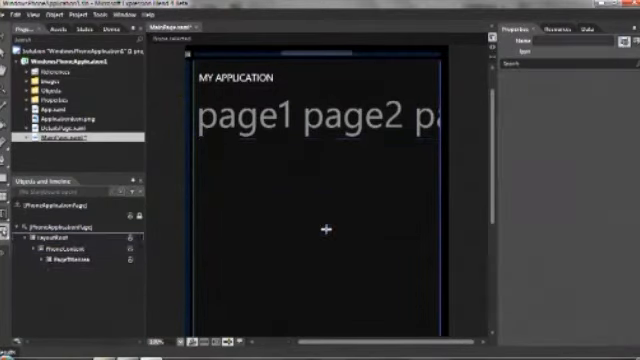
pyautogui.click(102, 33)
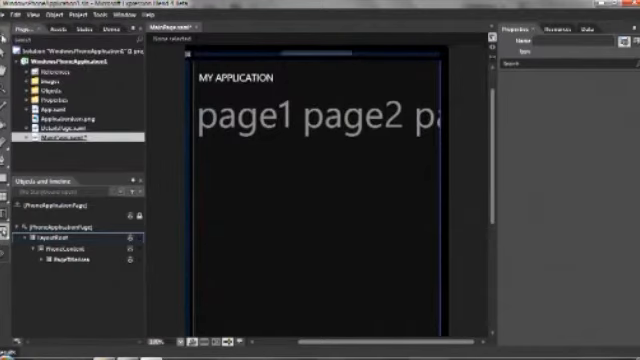
# Step: Delete the MY APPLICATION title and import the LOGO Illustrator file from the _MIX2010 folder
pyautogui.click(230, 77)
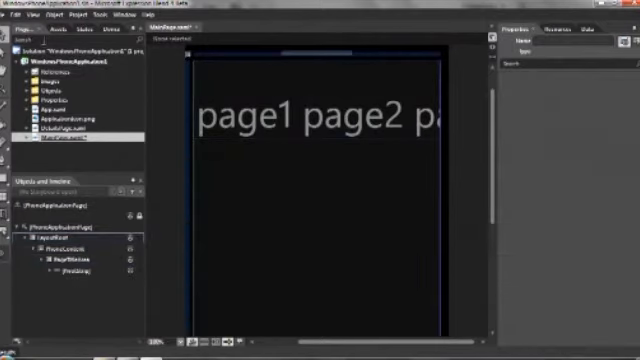
pyautogui.click(14, 17)
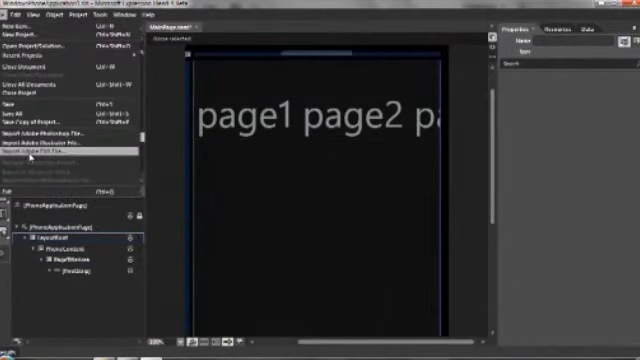
pyautogui.click(52, 153)
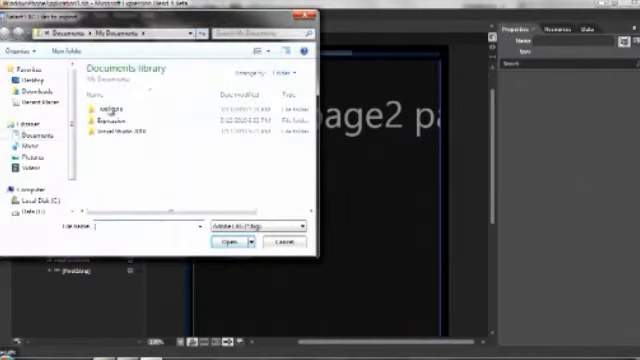
pyautogui.doubleClick(120, 105)
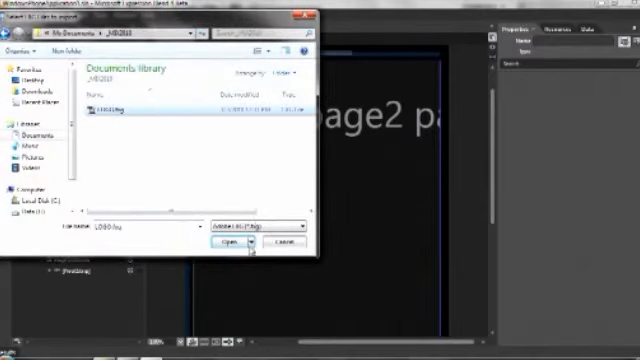
pyautogui.click(229, 242)
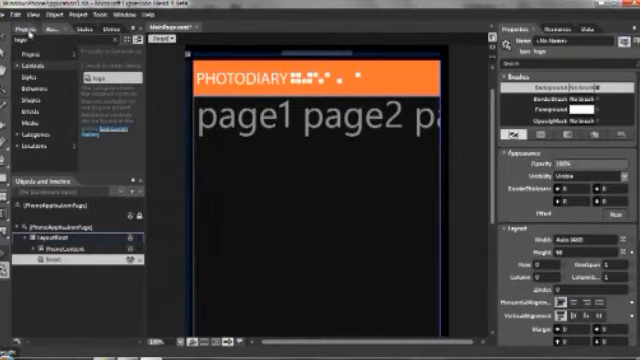
# Step: Edit the logo externally in Illustrator and save the LOGO.fxg changes on closing
pyautogui.rightClick(50, 130)
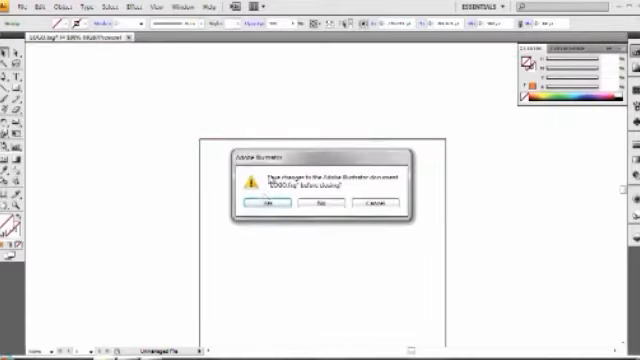
pyautogui.click(266, 204)
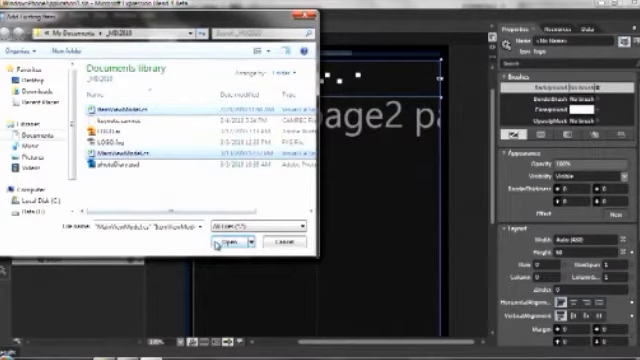
# Step: Add MainViewModel.cs and ItemViewModel.cs from _MIX2010 to the project
pyautogui.click(222, 240)
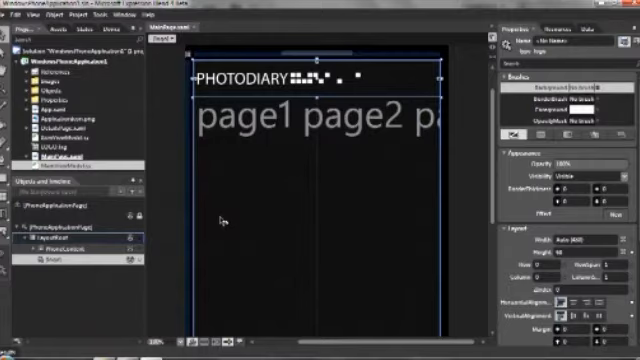
pyautogui.moveTo(247, 215)
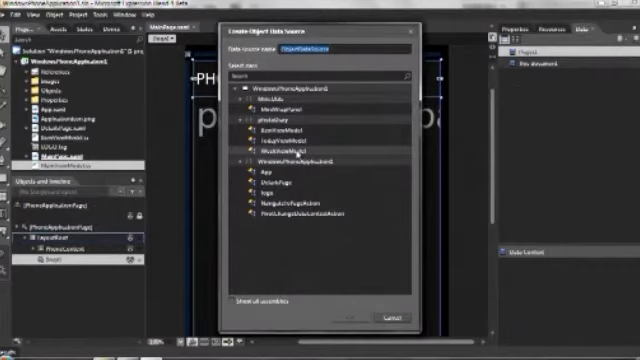
# Step: Create a WeekViewModel object data source, then choose TodayViewModel for a second one
pyautogui.click(290, 147)
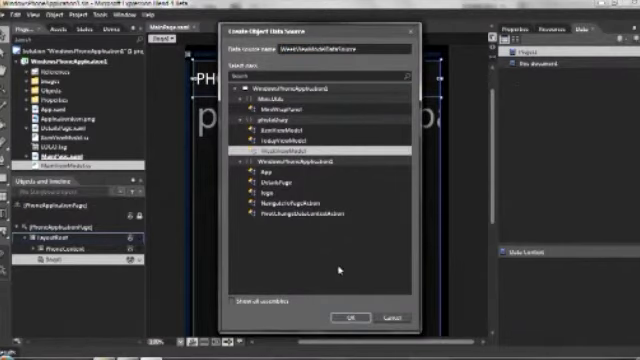
pyautogui.click(346, 319)
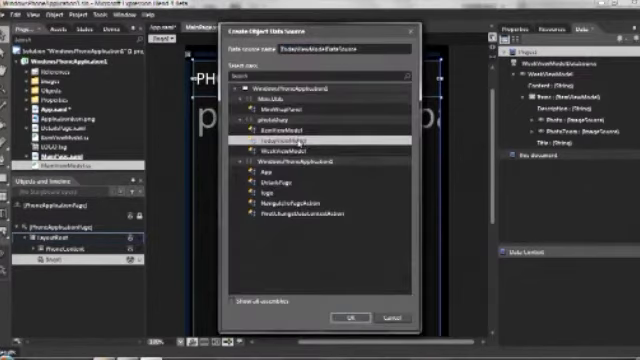
pyautogui.click(346, 318)
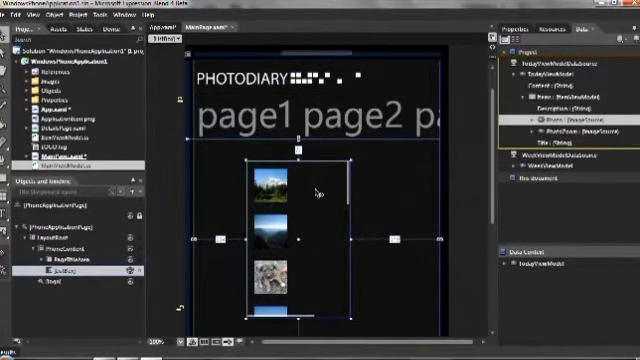
# Step: Bring up the photo ListBox's context commands to edit its ItemsPanel template
pyautogui.rightClick(315, 191)
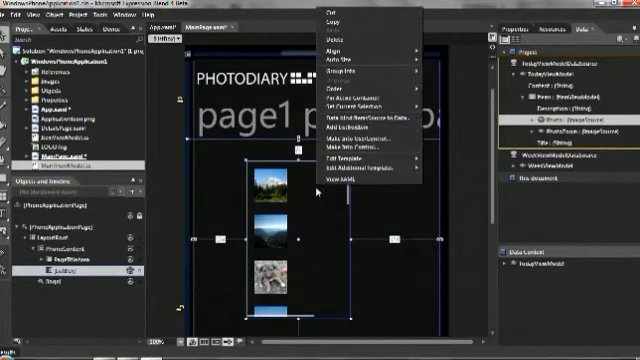
pyautogui.moveTo(360, 104)
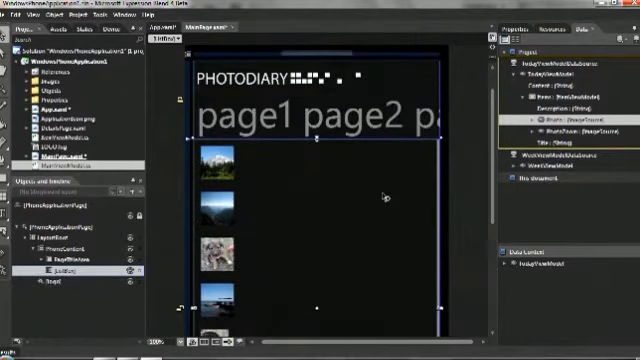
pyautogui.moveTo(383, 203)
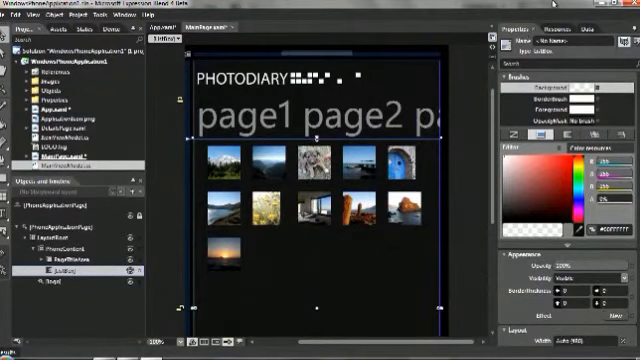
pyautogui.click(175, 39)
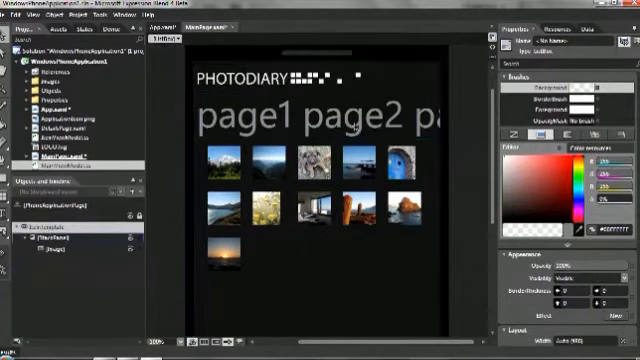
pyautogui.click(224, 150)
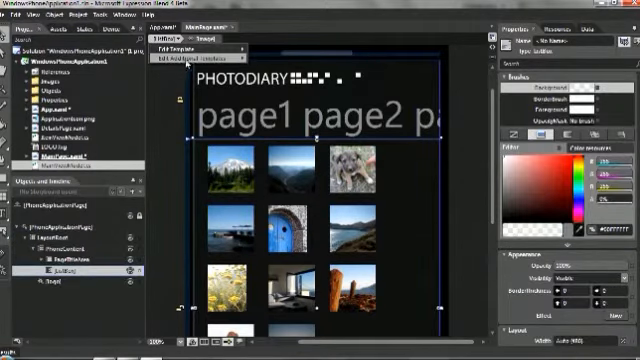
pyautogui.click(198, 63)
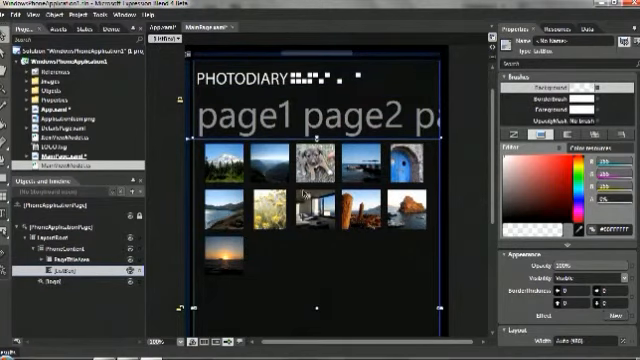
# Step: Select the PivotStrip and expand its PivotStripItems to reach the first header item
pyautogui.click(310, 113)
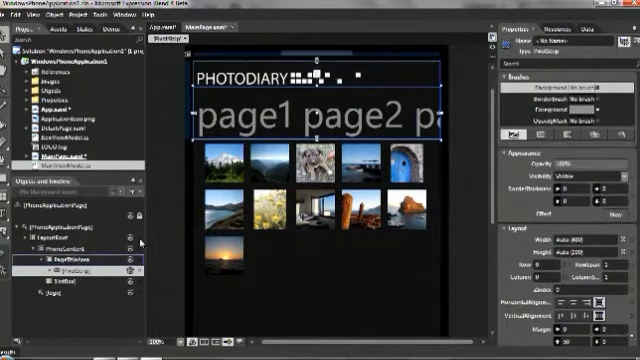
pyautogui.click(62, 272)
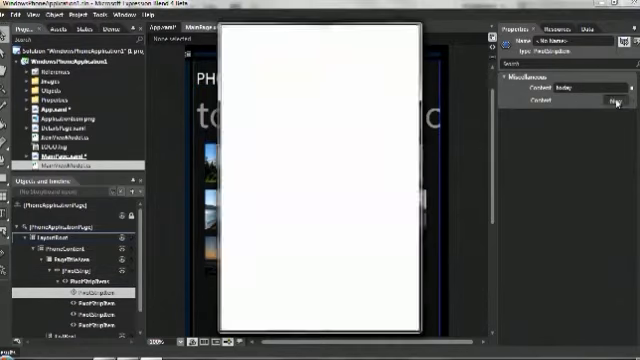
# Step: Set TodayViewModel as the today item's content and WeekViewModel as the week item's
pyautogui.click(611, 103)
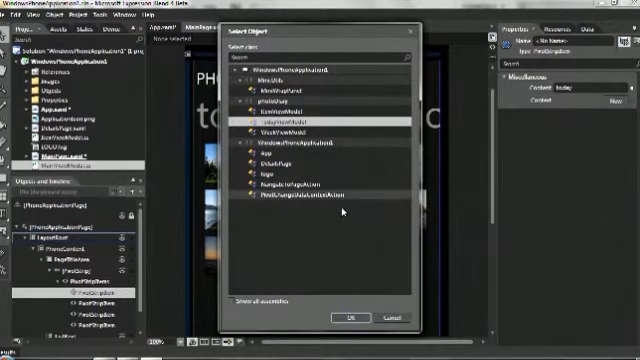
pyautogui.click(347, 317)
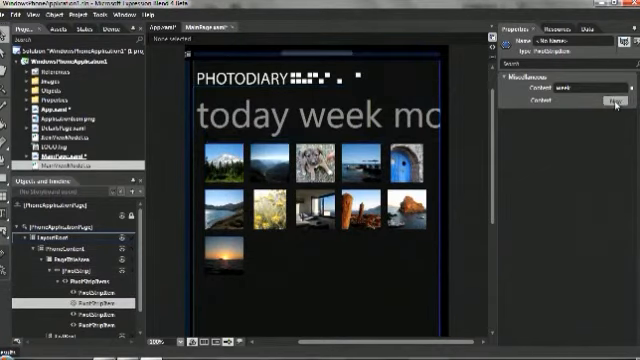
pyautogui.click(610, 95)
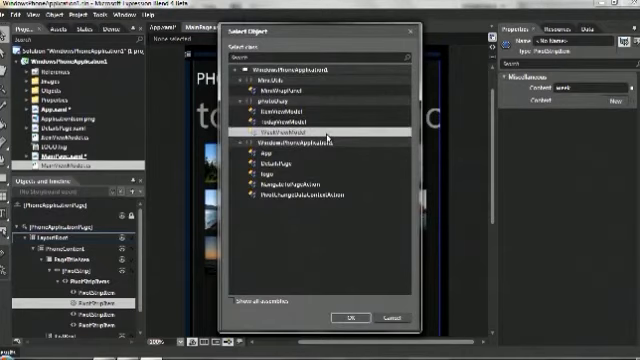
pyautogui.click(348, 318)
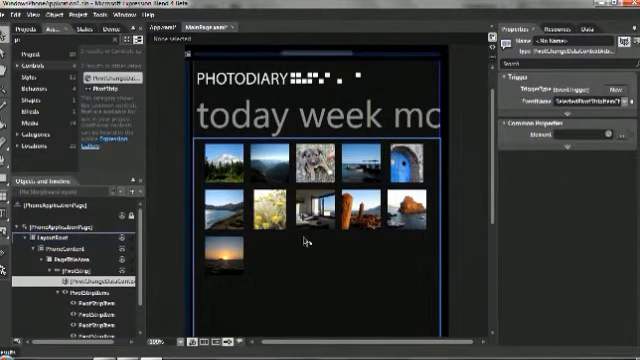
pyautogui.moveTo(585, 187)
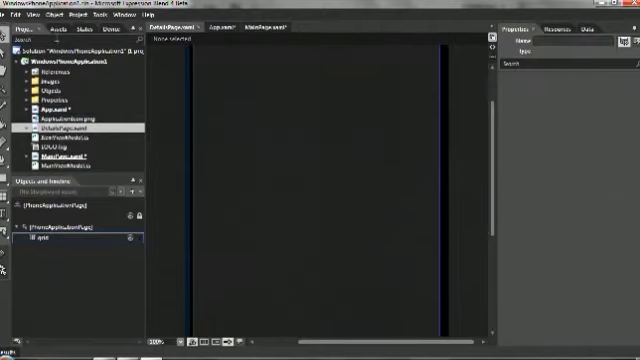
# Step: Import the photoDiary.psd Photoshop layers into the details page
pyautogui.click(12, 17)
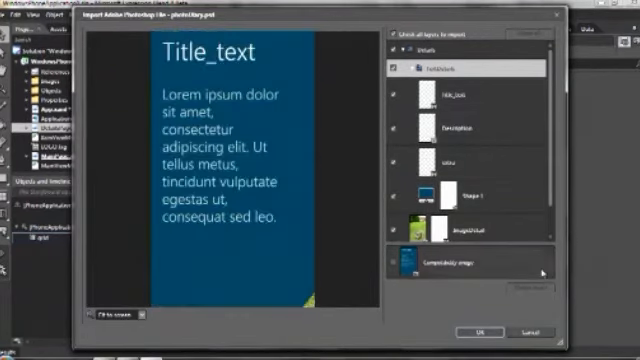
pyautogui.click(479, 330)
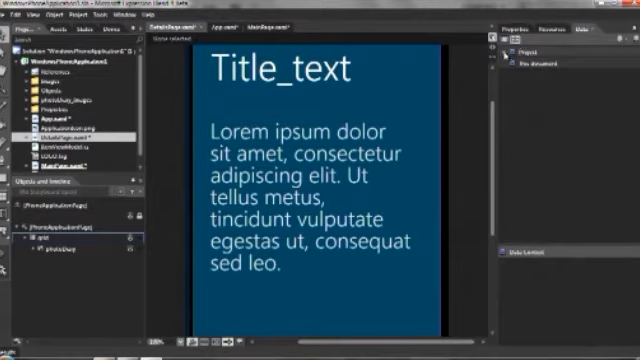
# Step: Expand TodayViewModel's Items collection and select the lorem ipsum description text for binding
pyautogui.click(513, 53)
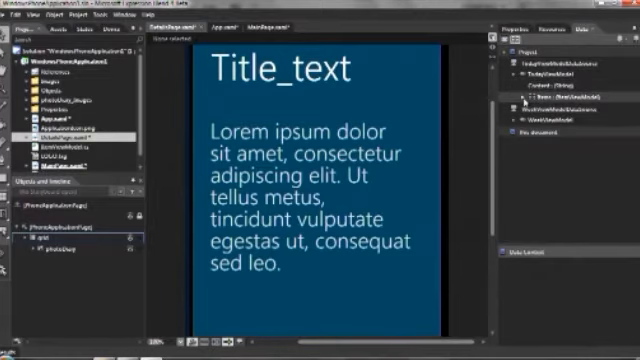
pyautogui.click(517, 101)
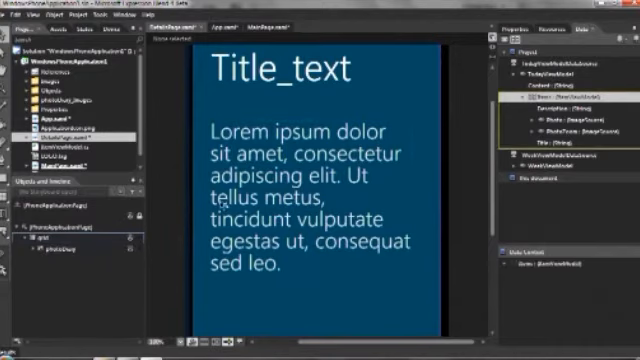
pyautogui.click(300, 200)
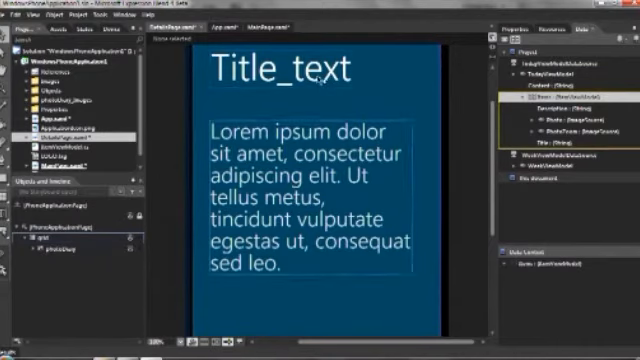